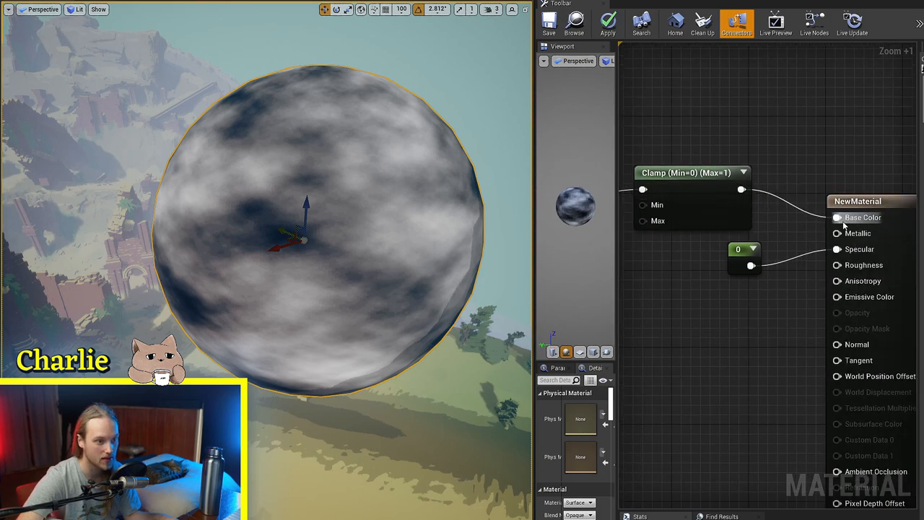
Add two scalar parameters with defaults 0.25 and 1 driving the Clamp node's Min and Max
{"action": "left_click", "coordinate": [550, 23]}
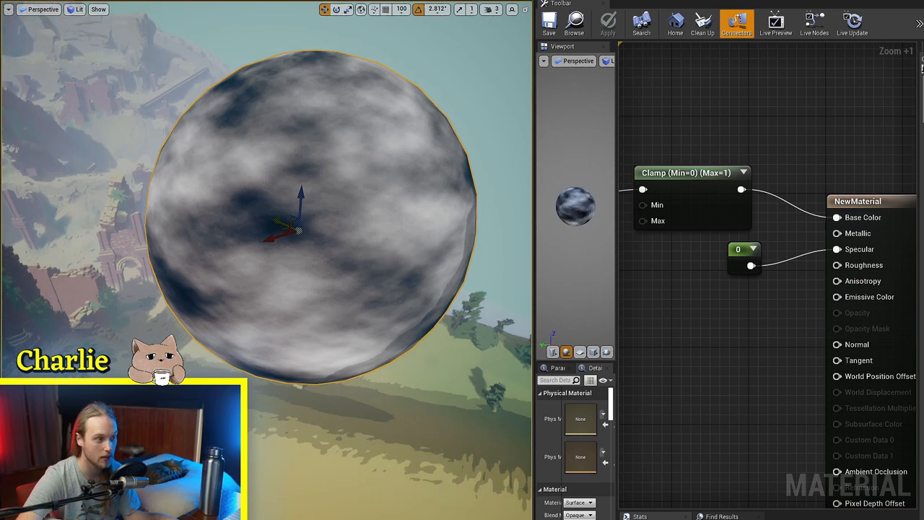
{"action": "left_click", "coordinate": [693, 174]}
{"action": "type", "text": "sssssss"}
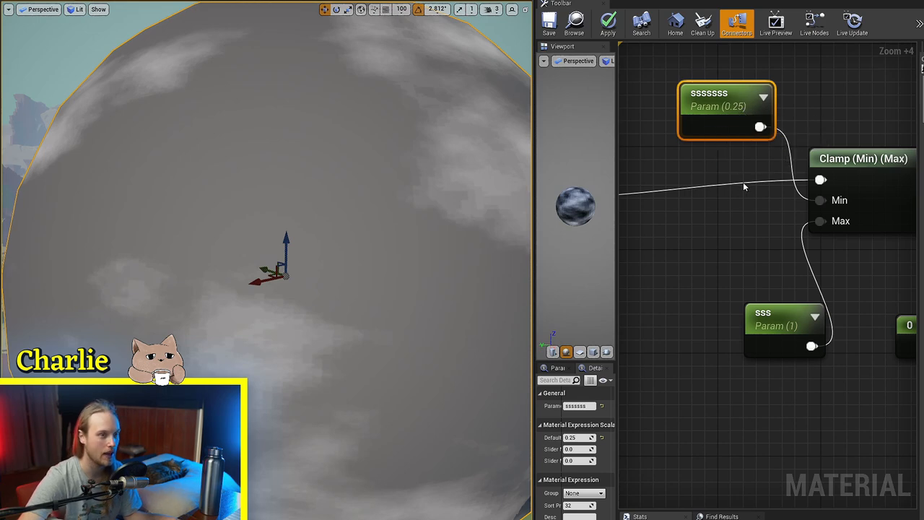
Lower the minimum clamp scalar parameter's default value from 0.25 to 0.18
{"action": "left_click_drag", "start_coordinate": [724, 109], "coordinate": [686, 95]}
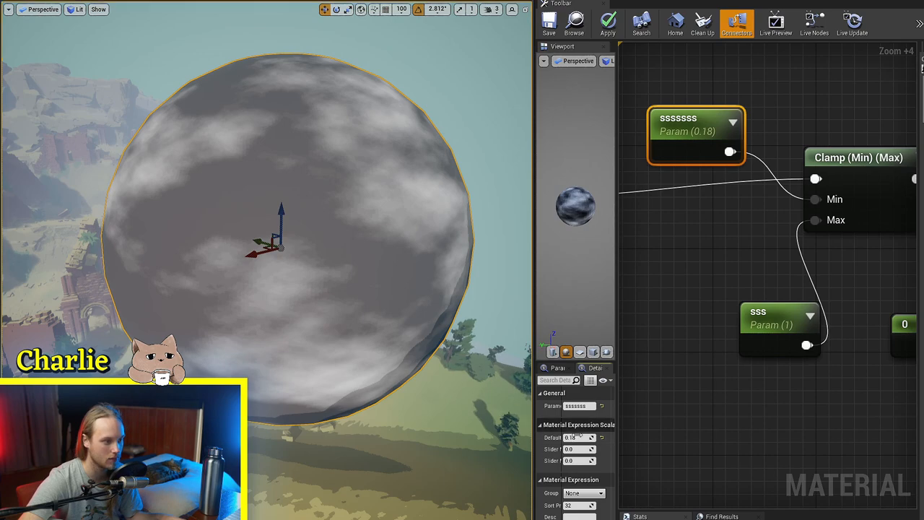
{"action": "left_click", "coordinate": [780, 317]}
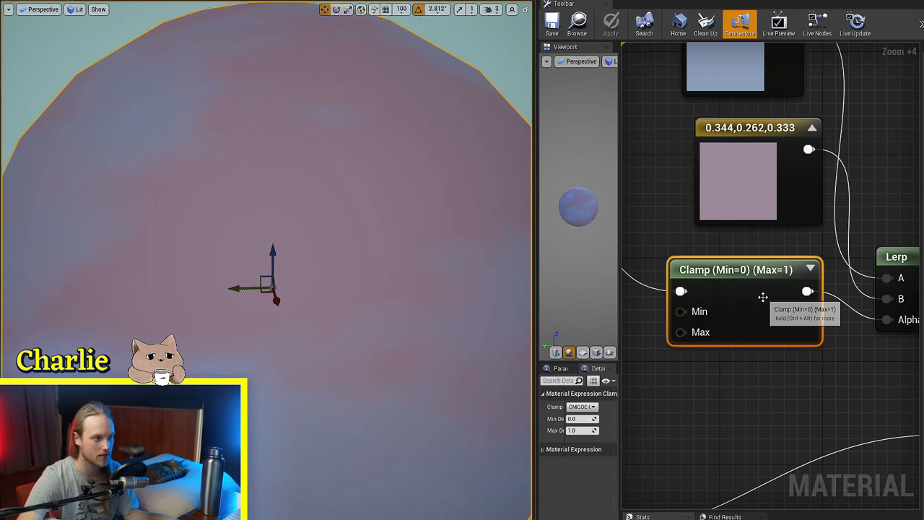
Blend bluish (0.27, 0.347, 0.505) and pinkish constants with a Lerp whose alpha passes through a 0-1 Clamp
{"action": "scroll", "scroll_direction": "down", "scroll_amount": 3}
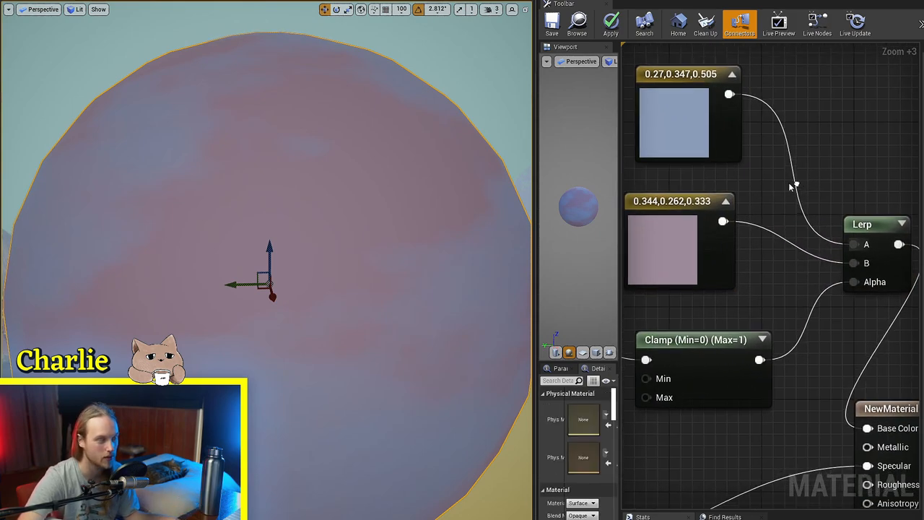
{"action": "scroll", "scroll_direction": "down", "scroll_amount": 3}
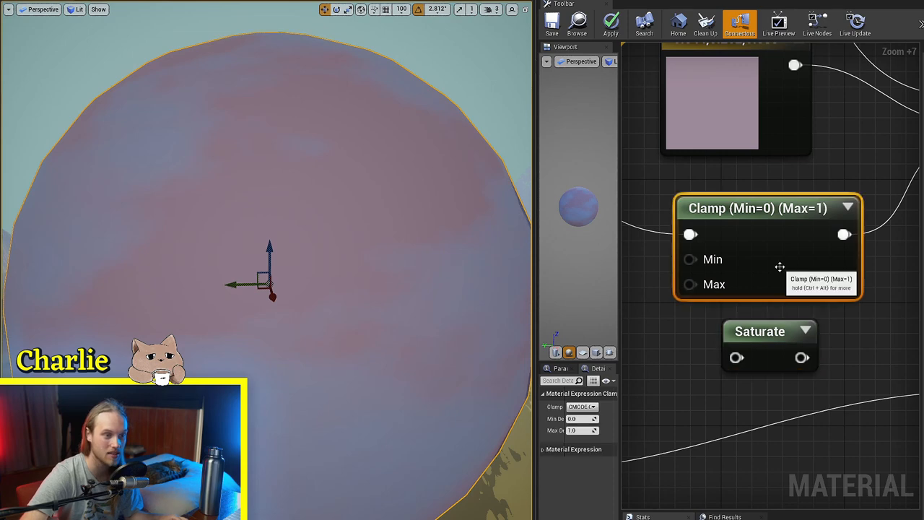
Place a Saturate node beneath the Clamp node to compare the two
{"action": "left_click", "coordinate": [759, 331]}
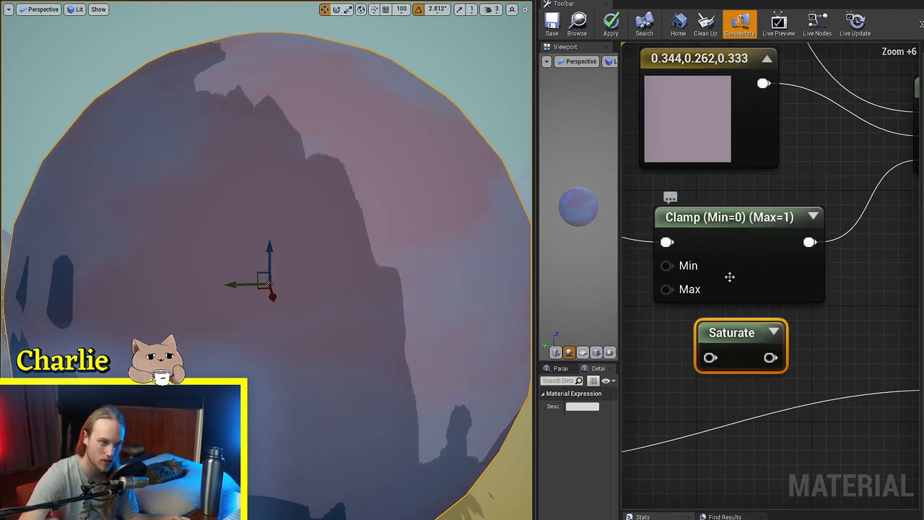
{"action": "left_click", "coordinate": [739, 217]}
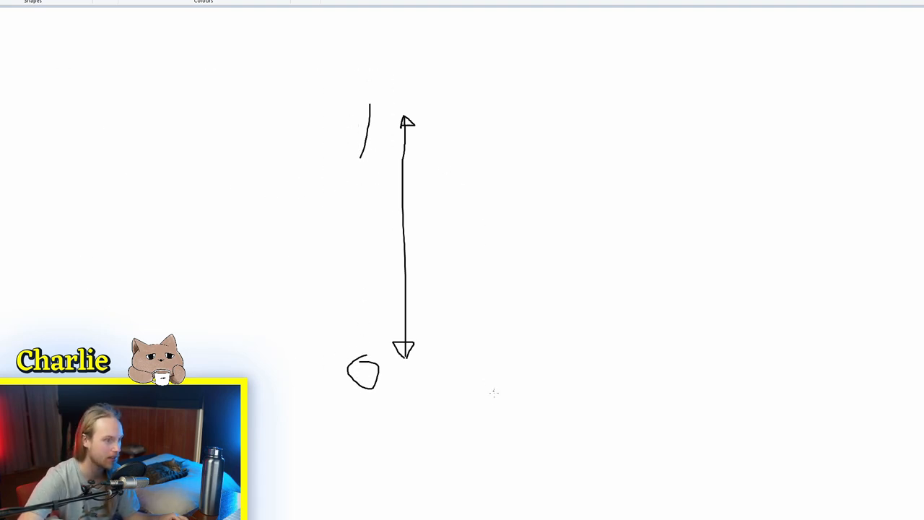
Draw a red line rising diagonally from the 0 mark beside the 0-to-1 axis
{"action": "left_click_drag", "start_coordinate": [421, 358], "coordinate": [661, 130]}
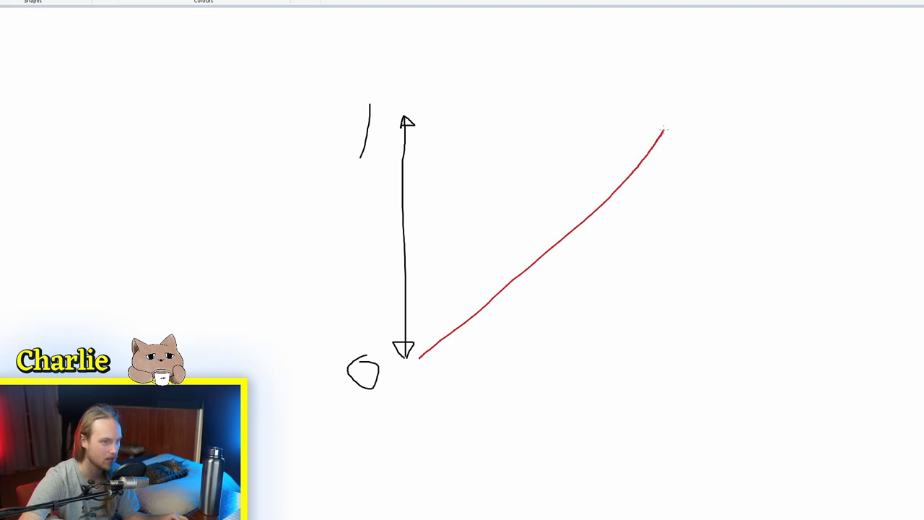
{"action": "mouse_move", "coordinate": [718, 50]}
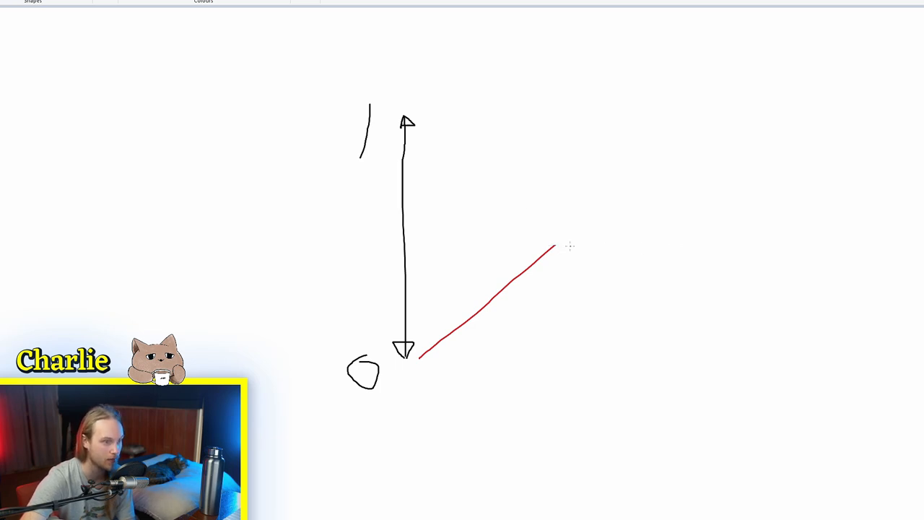
{"action": "left_click_drag", "start_coordinate": [554, 245], "coordinate": [725, 243]}
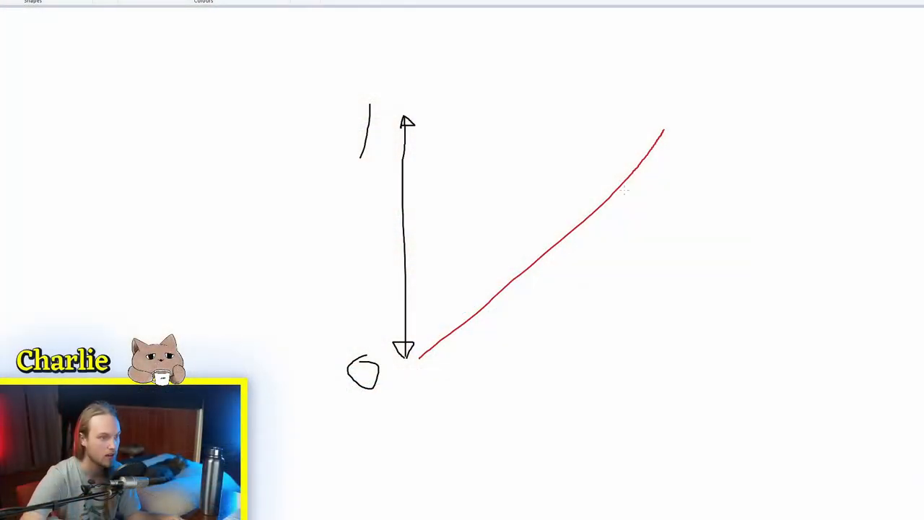
Draw a red line that rises steeply from 0 and then runs flat along the top
{"action": "left_click_drag", "start_coordinate": [421, 354], "coordinate": [547, 113]}
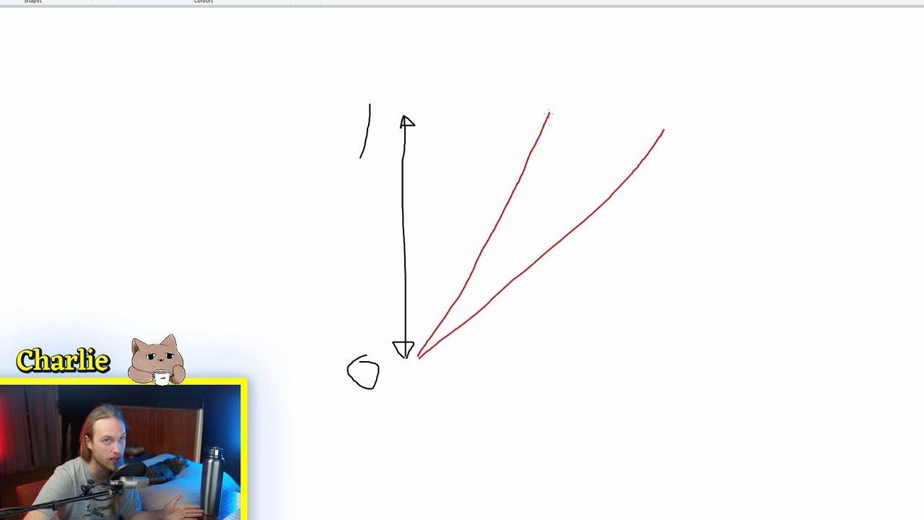
{"action": "left_click_drag", "start_coordinate": [547, 113], "coordinate": [729, 113]}
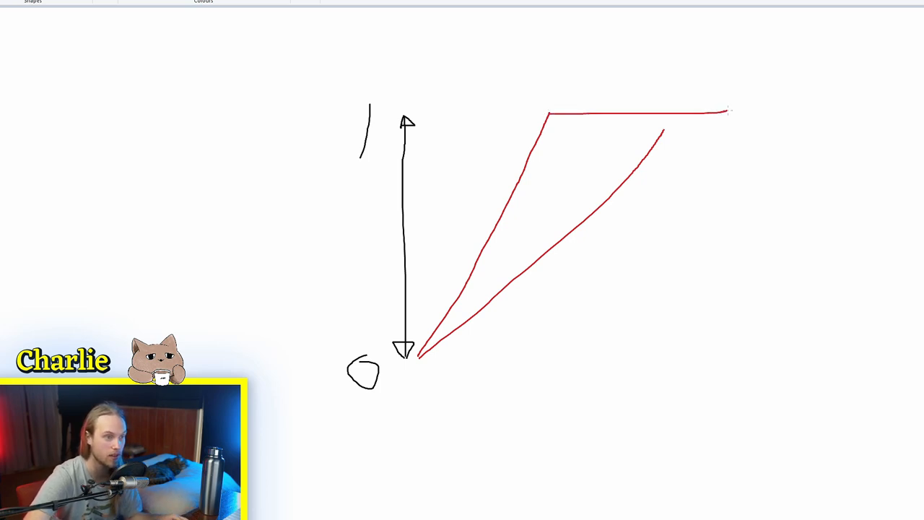
{"action": "left_click_drag", "start_coordinate": [563, 109], "coordinate": [700, 108]}
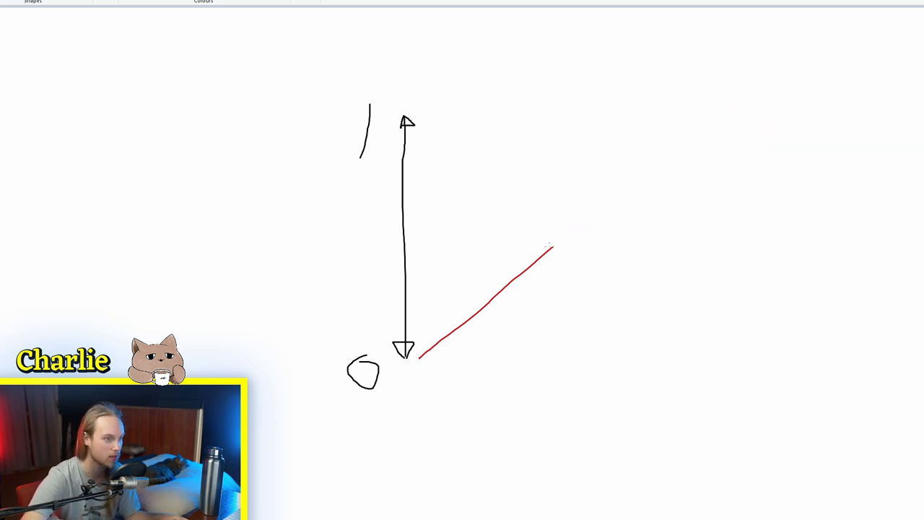
{"action": "left_click_drag", "start_coordinate": [551, 249], "coordinate": [696, 251]}
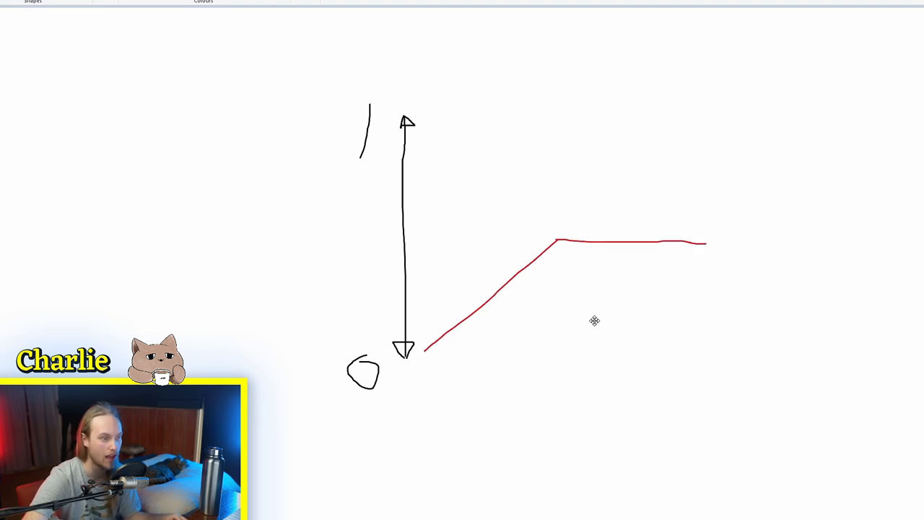
Select the clipped curve and move it lower so it starts near the 0 mark
{"action": "left_click_drag", "start_coordinate": [595, 321], "coordinate": [585, 195]}
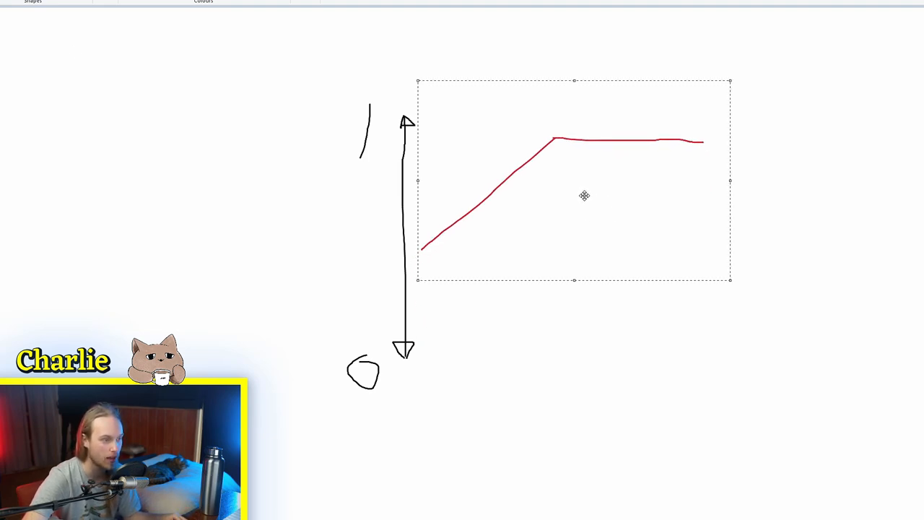
{"action": "left_click_drag", "start_coordinate": [585, 194], "coordinate": [583, 248]}
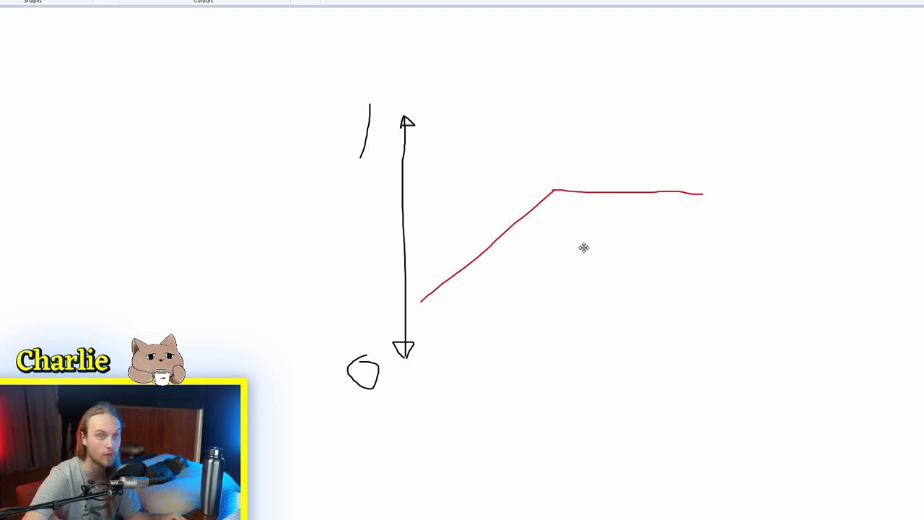
{"action": "left_click_drag", "start_coordinate": [584, 248], "coordinate": [552, 286]}
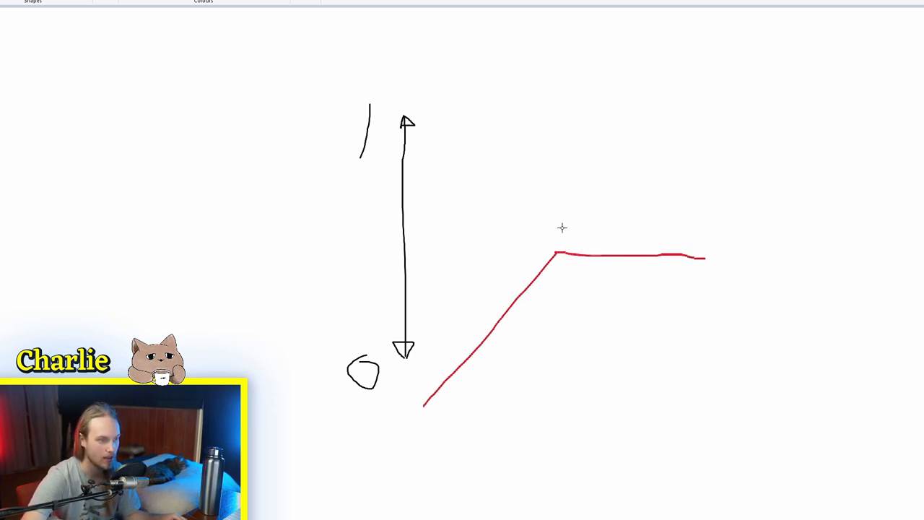
{"action": "mouse_move", "coordinate": [738, 217]}
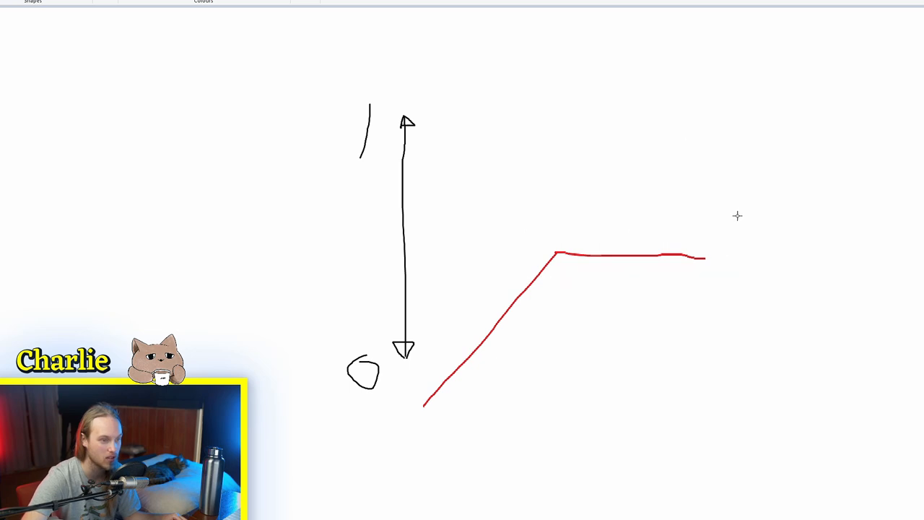